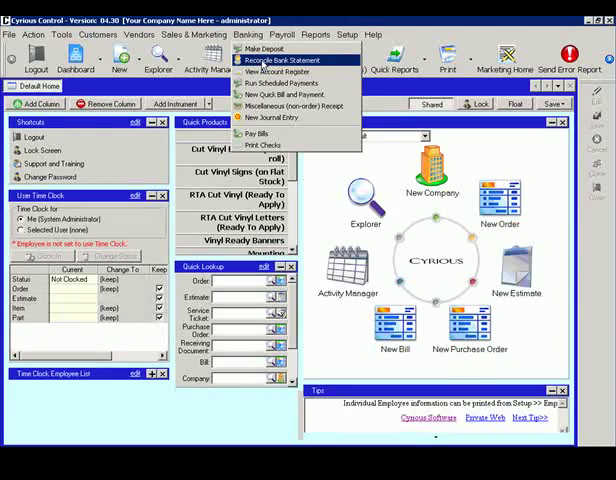
- Open Account Reconciliation for the bank statement dated 3/28/2009 via Reconcile Bank Statement
{"action": "left_click", "coordinate": [283, 62]}
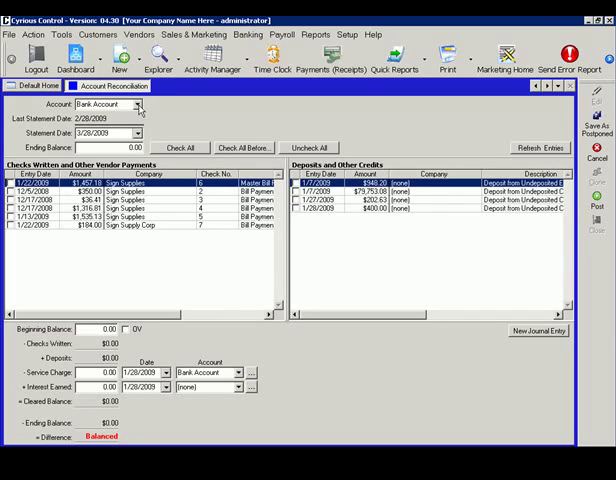
- Enter 500 as the reconciliation's Beginning Balance
{"action": "left_click", "coordinate": [139, 104]}
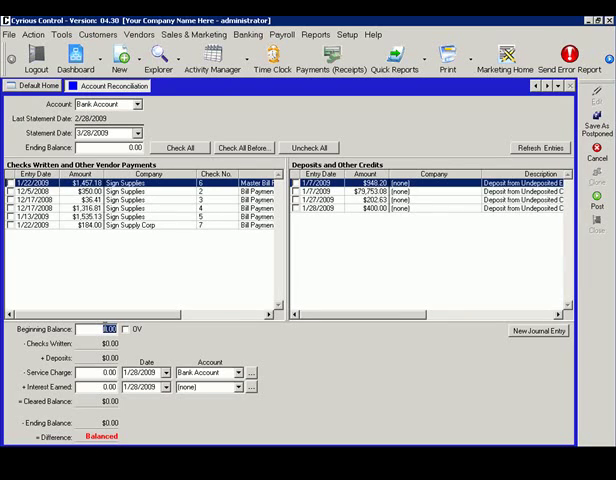
{"action": "type", "text": "500"}
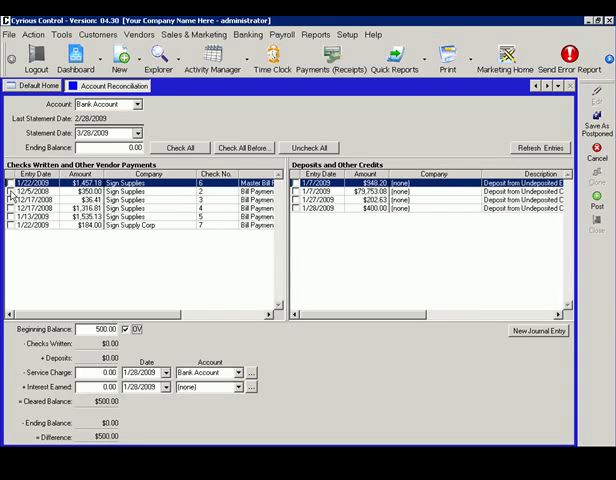
- Mark check 2 ($350.00) and check 3 ($36.41) as cleared in Checks Written
{"action": "left_click", "coordinate": [15, 193]}
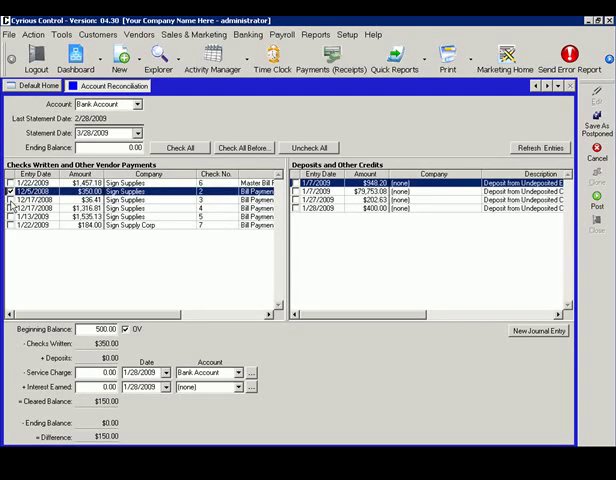
{"action": "left_click", "coordinate": [17, 210]}
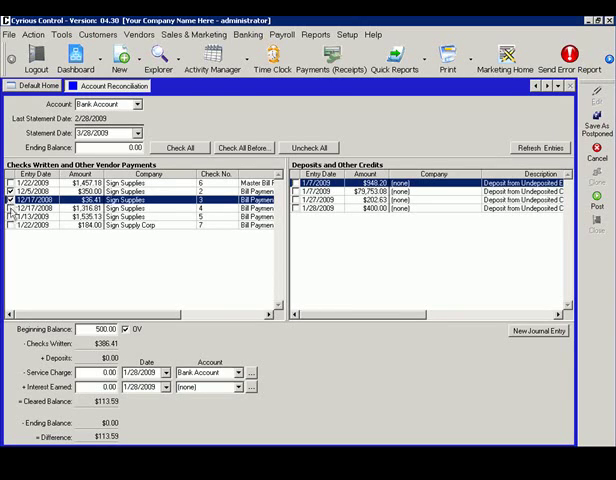
{"action": "left_click", "coordinate": [12, 238]}
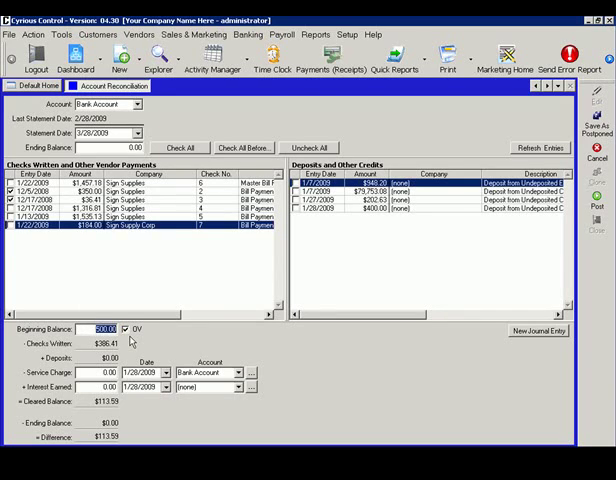
- Change the Beginning Balance to 386.41 so the difference reads Balanced
{"action": "type", "text": "113"}
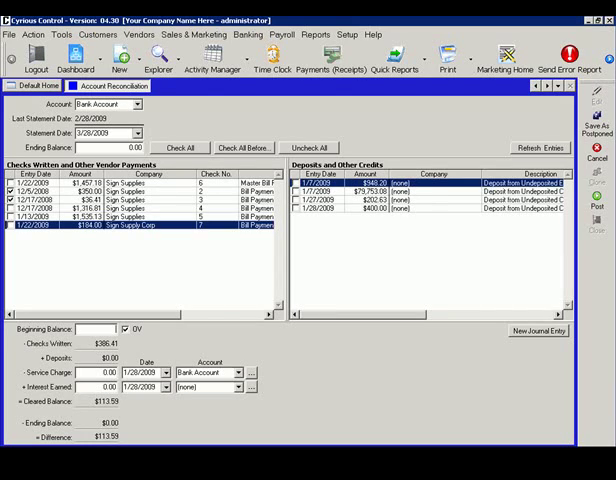
{"action": "type", "text": "386.41"}
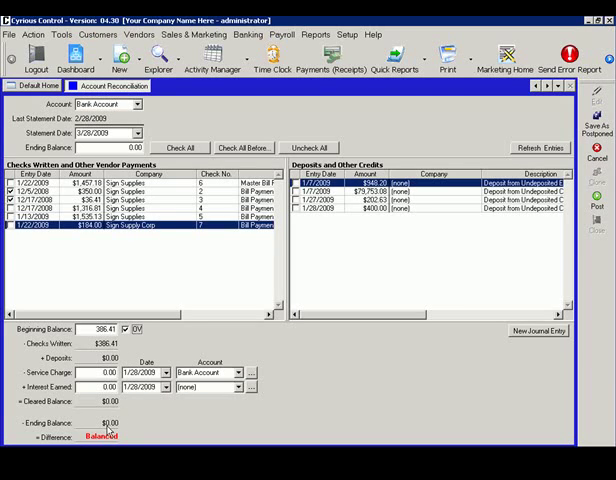
{"action": "mouse_move", "coordinate": [120, 432]}
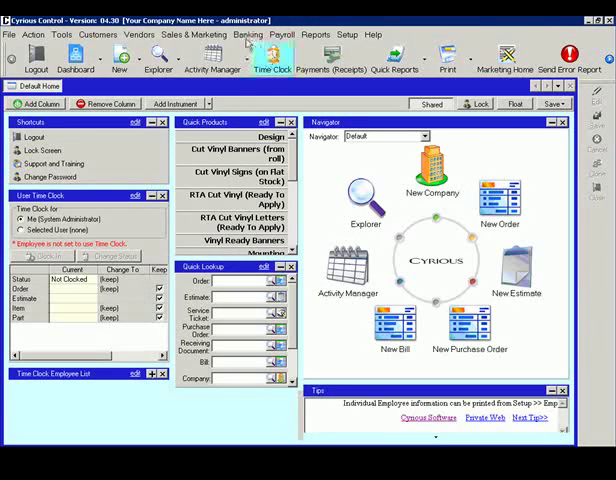
- Reopen Reconcile Bank Statement from the Banking menu for the 4/28/2009 statement
{"action": "left_click", "coordinate": [247, 35]}
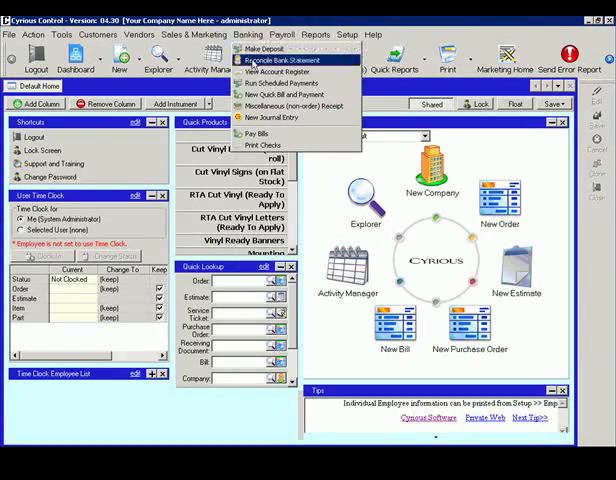
{"action": "left_click", "coordinate": [273, 60]}
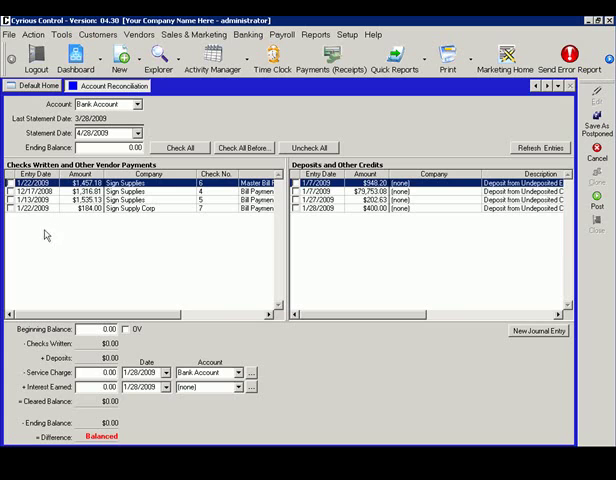
{"action": "mouse_move", "coordinate": [57, 240]}
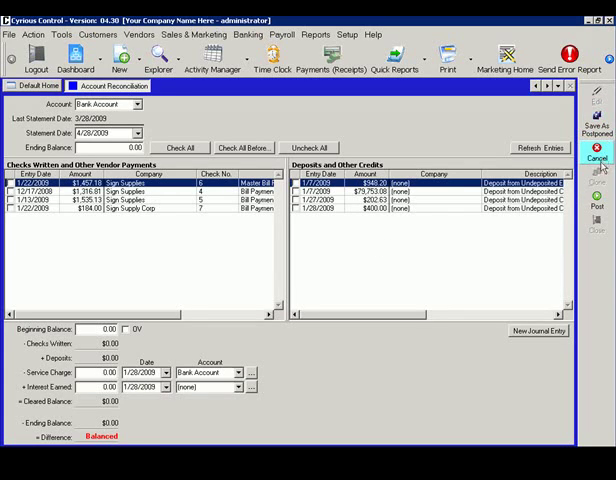
{"action": "mouse_move", "coordinate": [597, 149]}
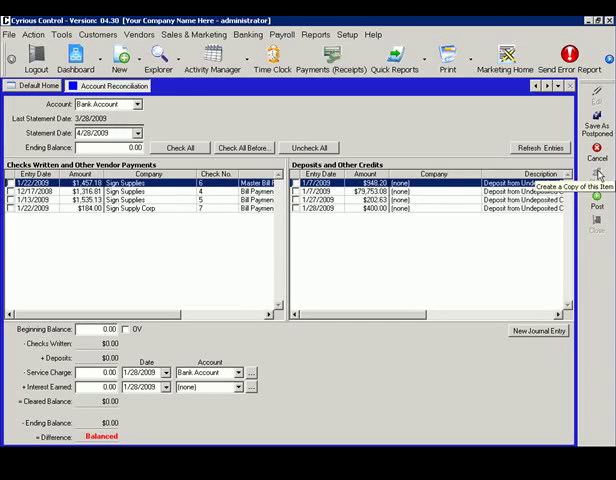
{"action": "mouse_move", "coordinate": [470, 153]}
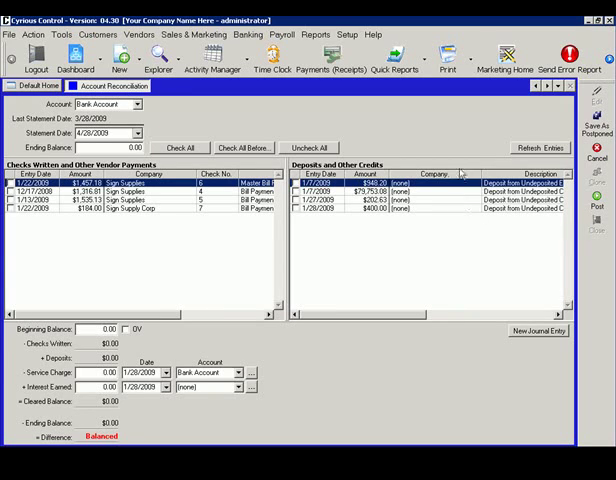
{"action": "mouse_move", "coordinate": [443, 147]}
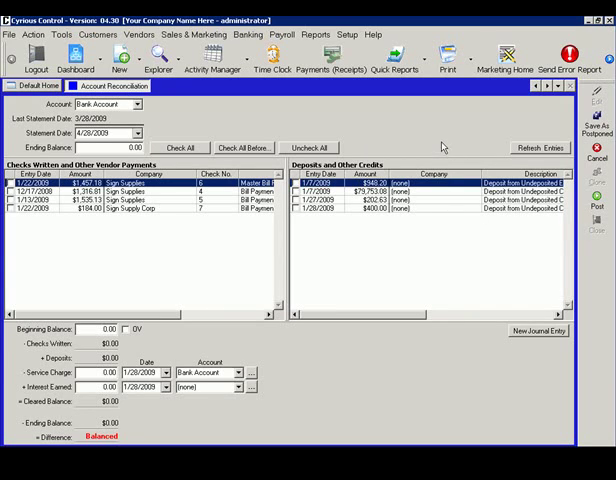